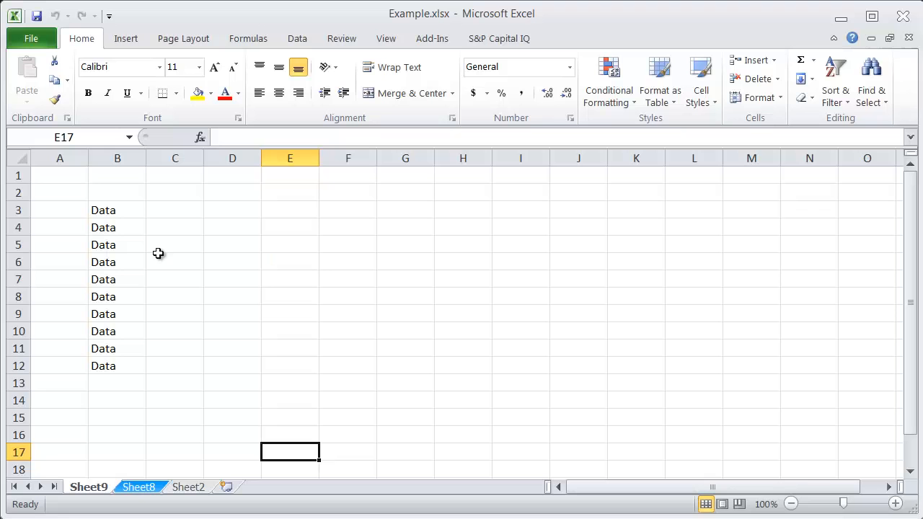
Inspect Sheet9's Move or Copy options and dismiss them, then duplicate Sheet9 as Sheet9 (2) after Sheet8.
{"action": "left_click", "coordinate": [233, 348]}
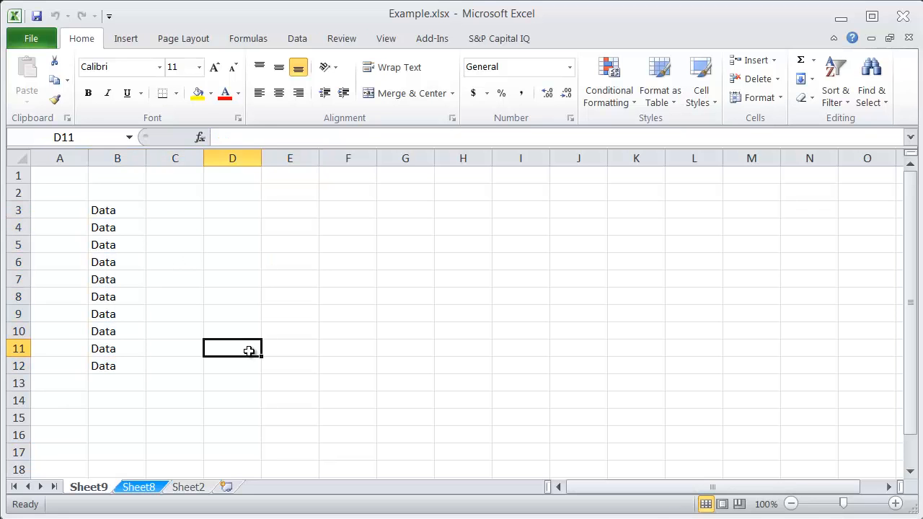
{"action": "left_click", "coordinate": [176, 263]}
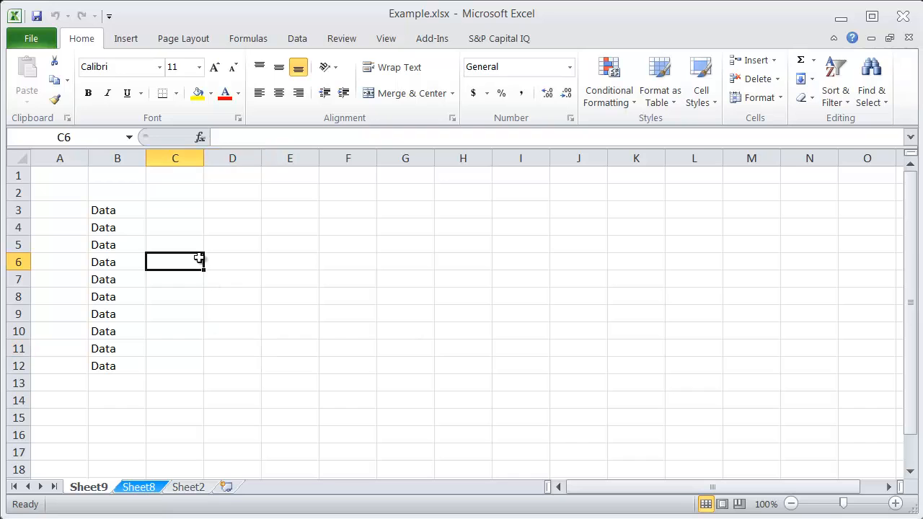
{"action": "right_click", "coordinate": [139, 487]}
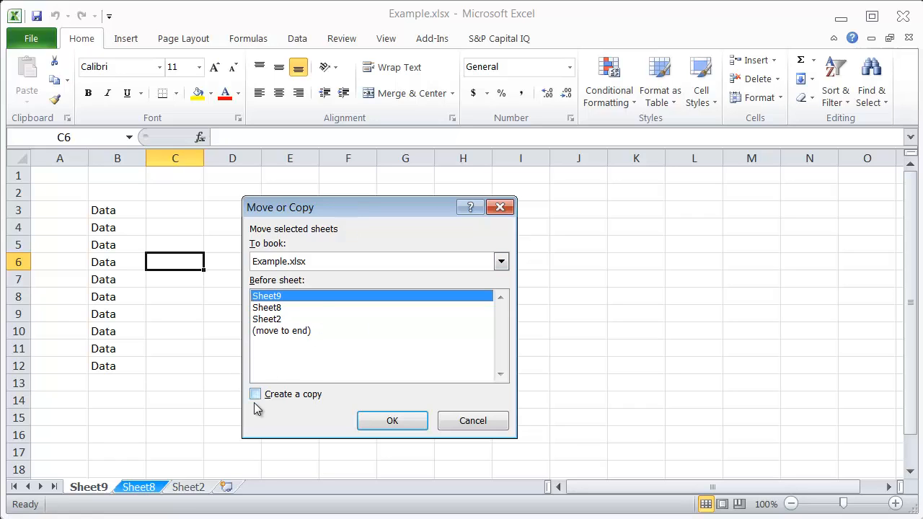
{"action": "left_click", "coordinate": [474, 421]}
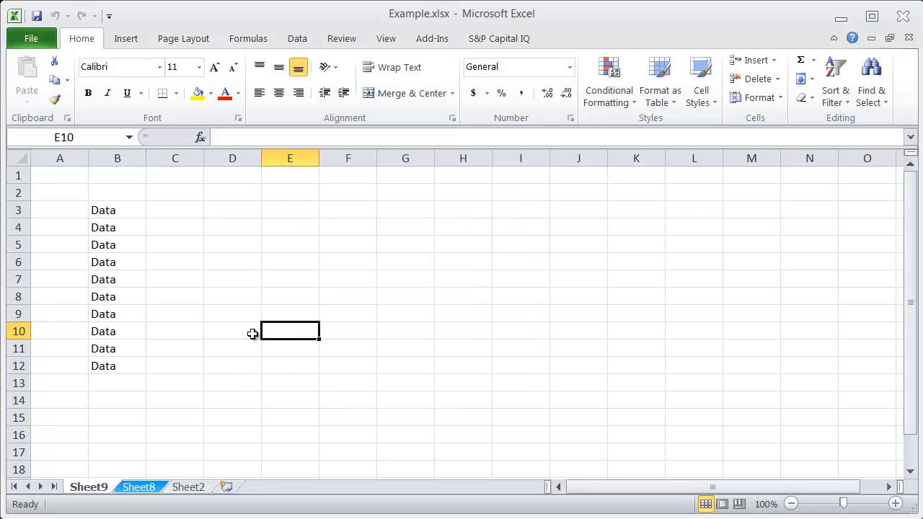
{"action": "mouse_move", "coordinate": [204, 407]}
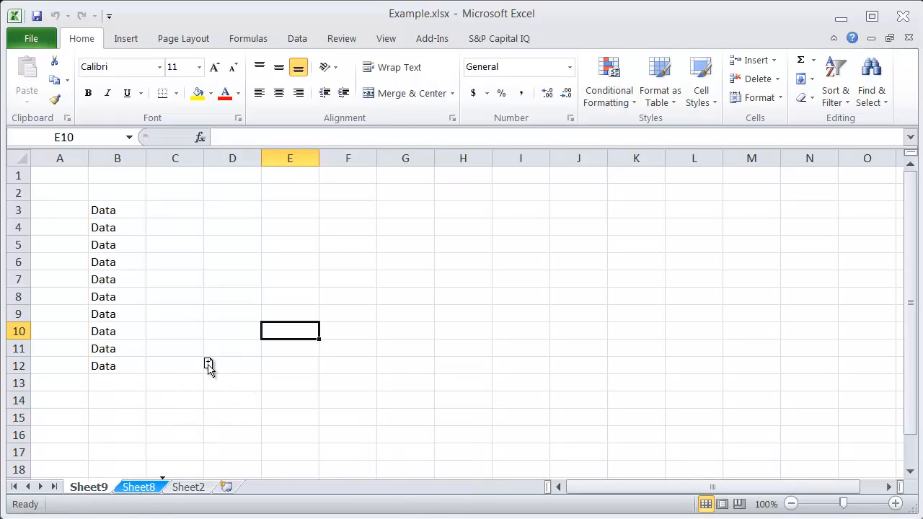
{"action": "mouse_move", "coordinate": [248, 397]}
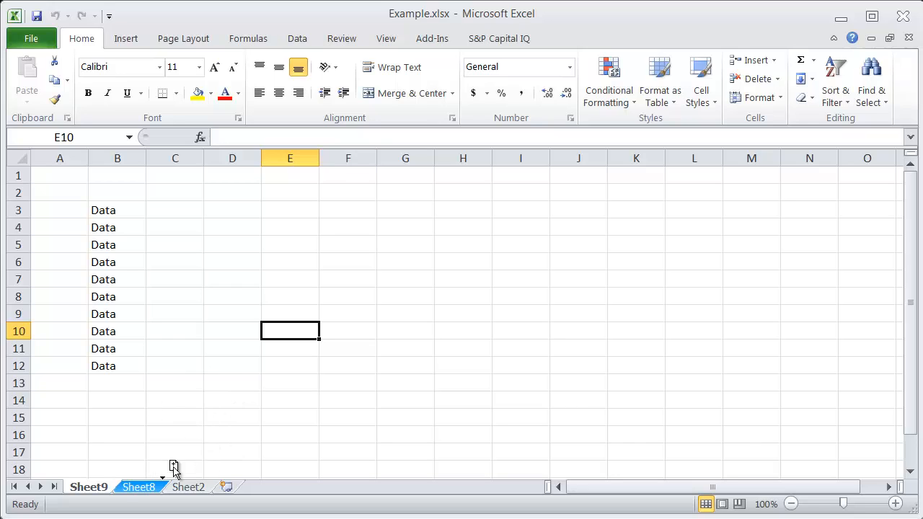
{"action": "mouse_move", "coordinate": [209, 467]}
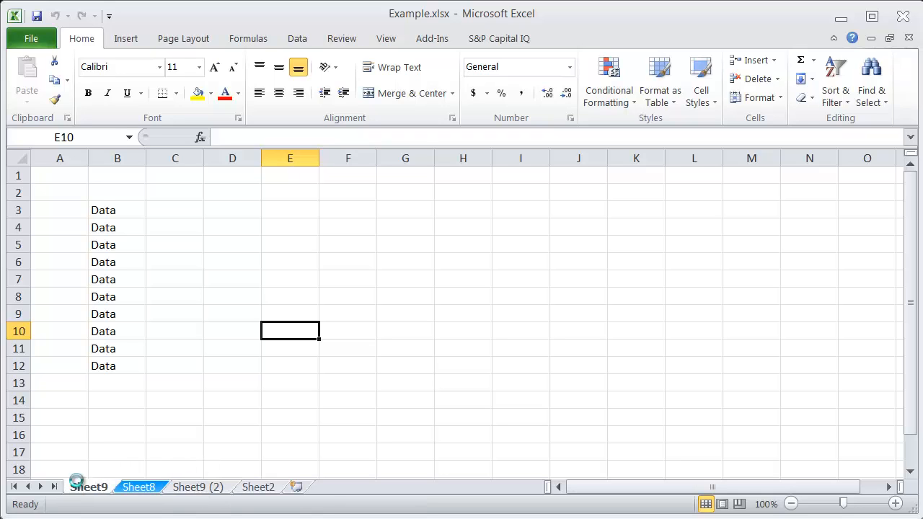
Ctrl-drag Sheet8 to create Sheet8 (2) between Sheet9 (2) and Sheet2 and select a cell on it.
{"action": "left_click", "coordinate": [139, 488]}
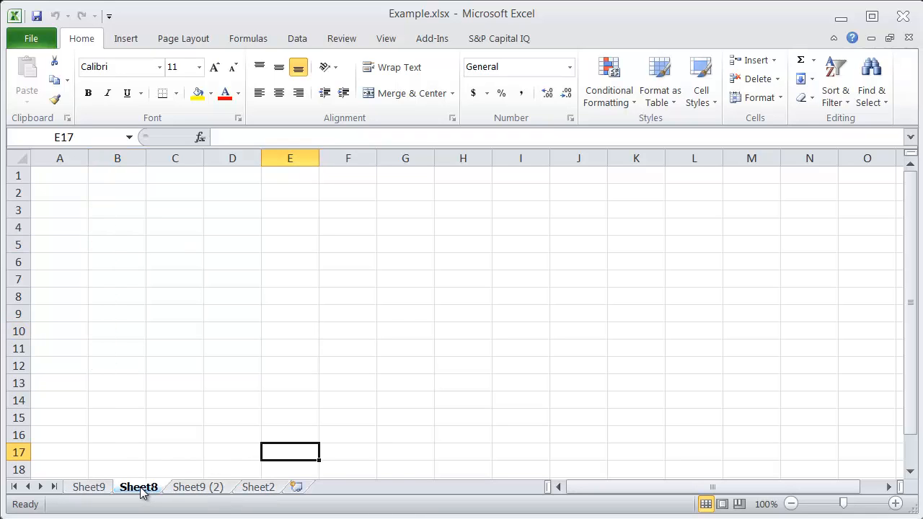
{"action": "left_click", "coordinate": [138, 488]}
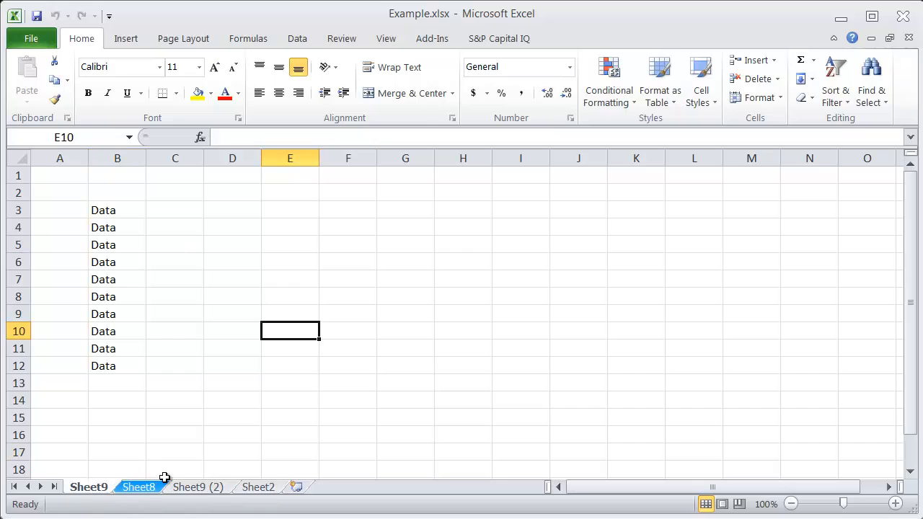
{"action": "left_click", "coordinate": [138, 488]}
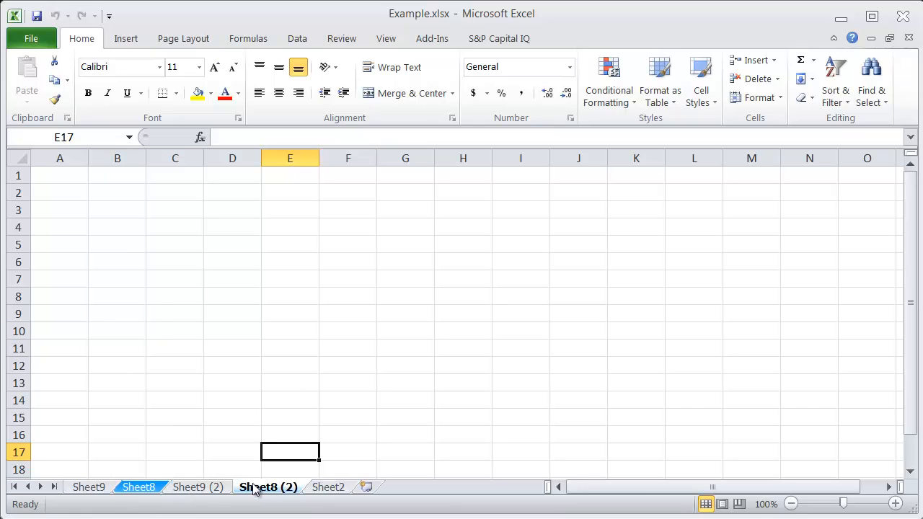
{"action": "left_click", "coordinate": [349, 401]}
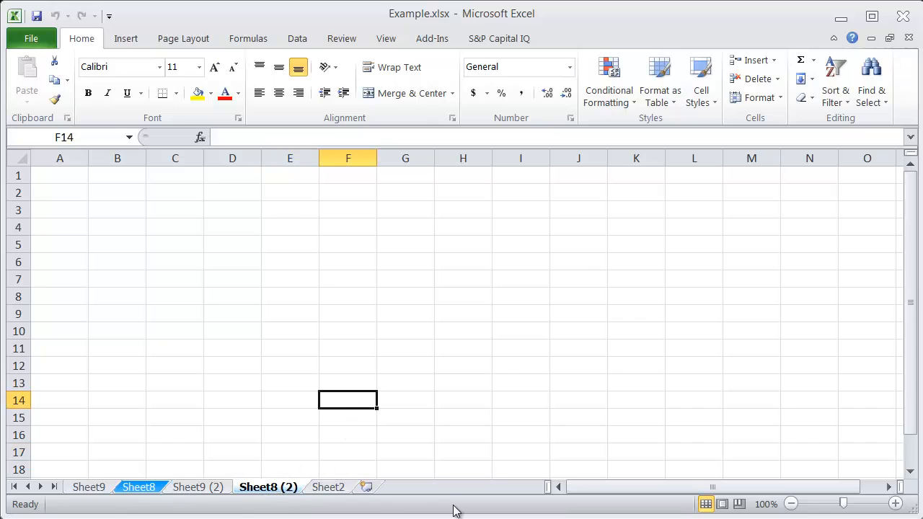